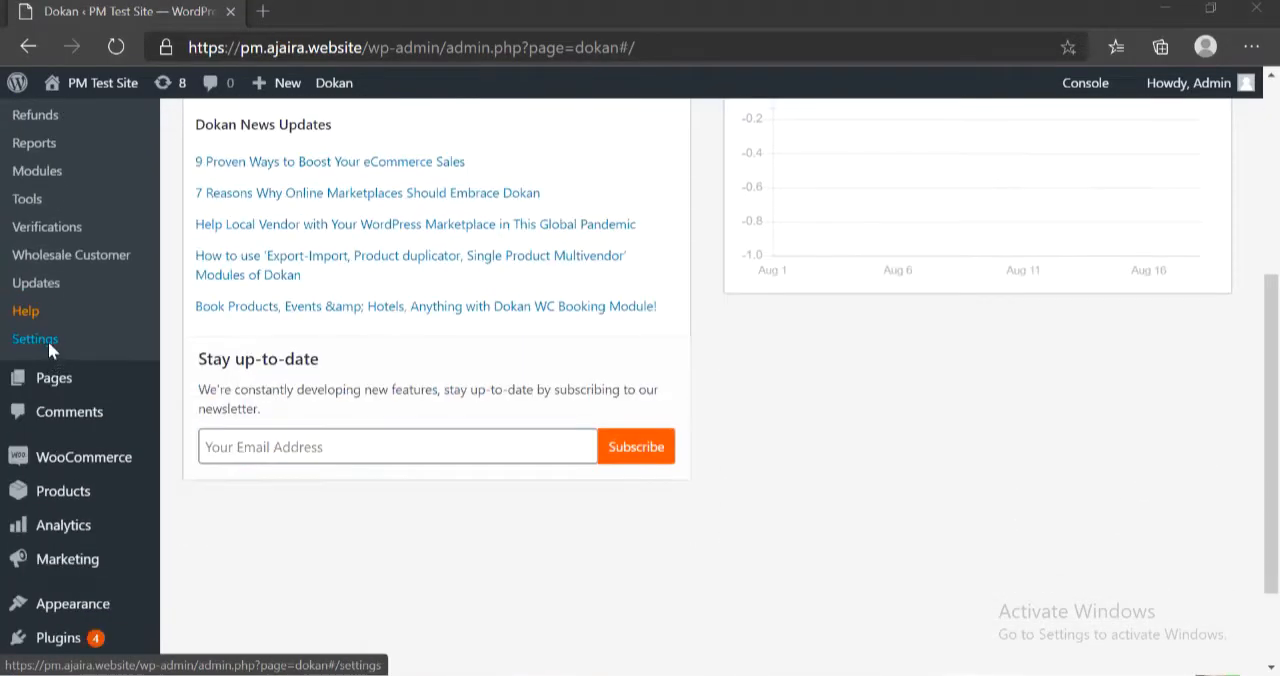
Step: Open Dokan Settings to reach the Vendor Analytics section
left_click(35, 339)
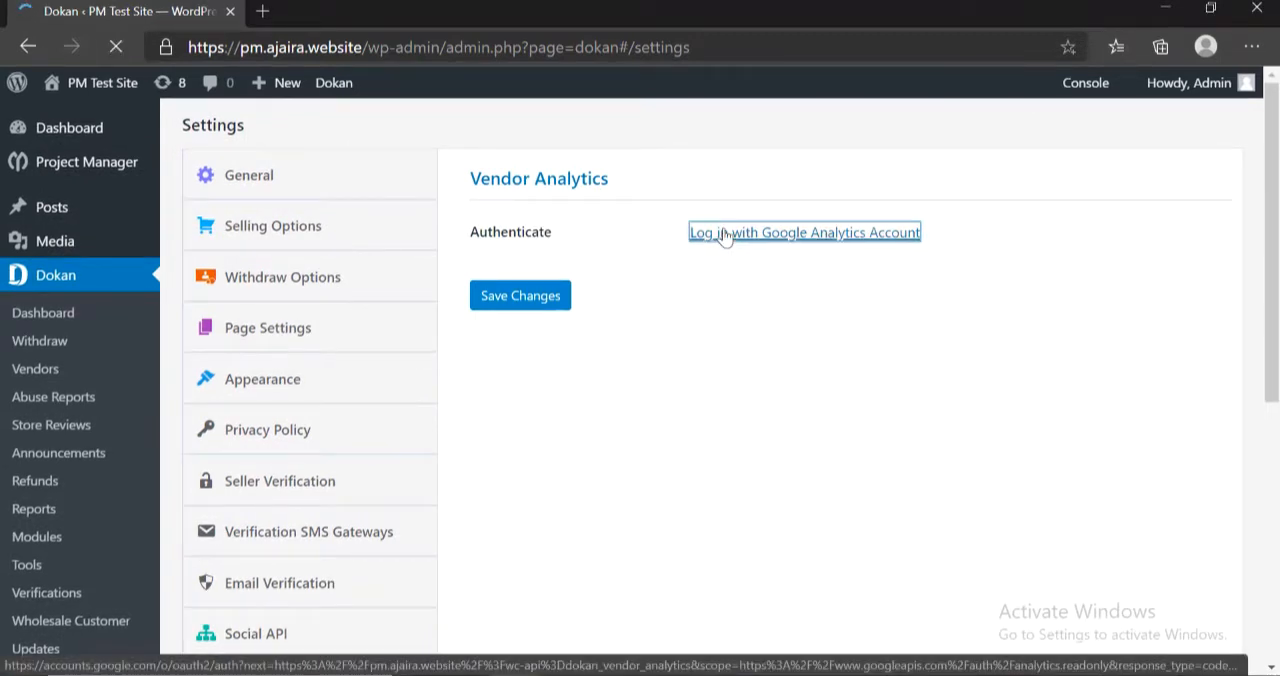
Step: Log in with a Google account and allow getdokan.com access to Analytics data
left_click(804, 232)
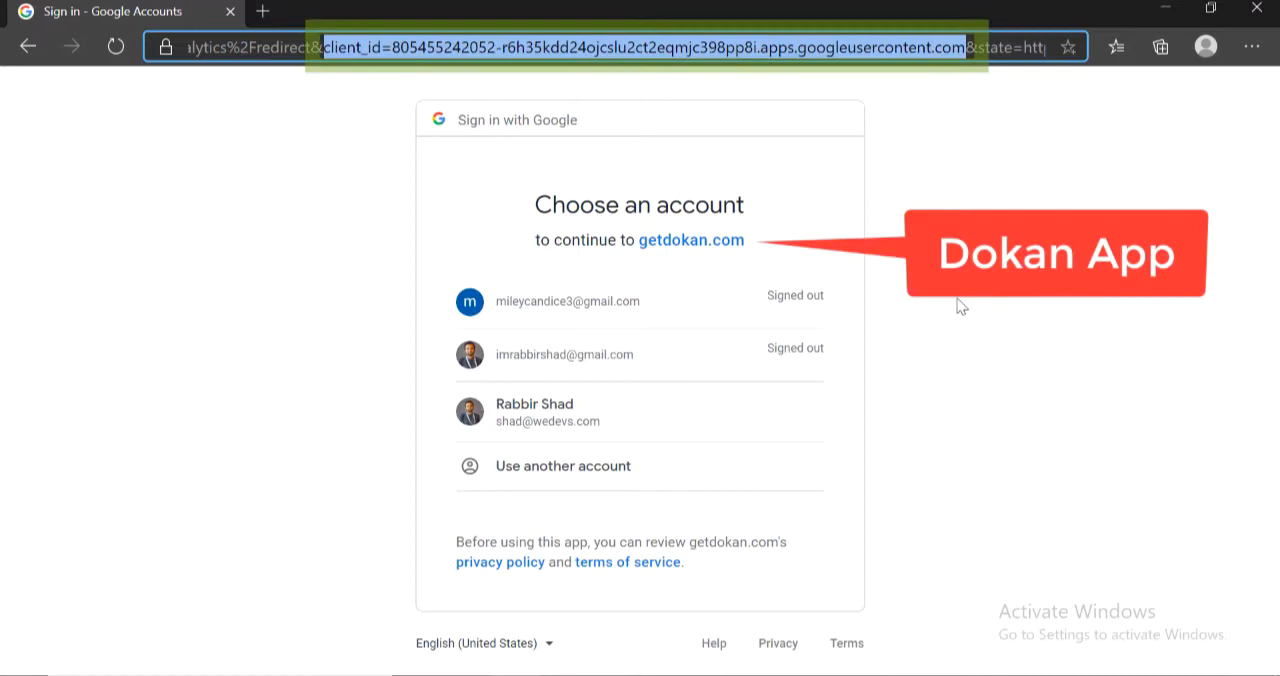
left_click(534, 413)
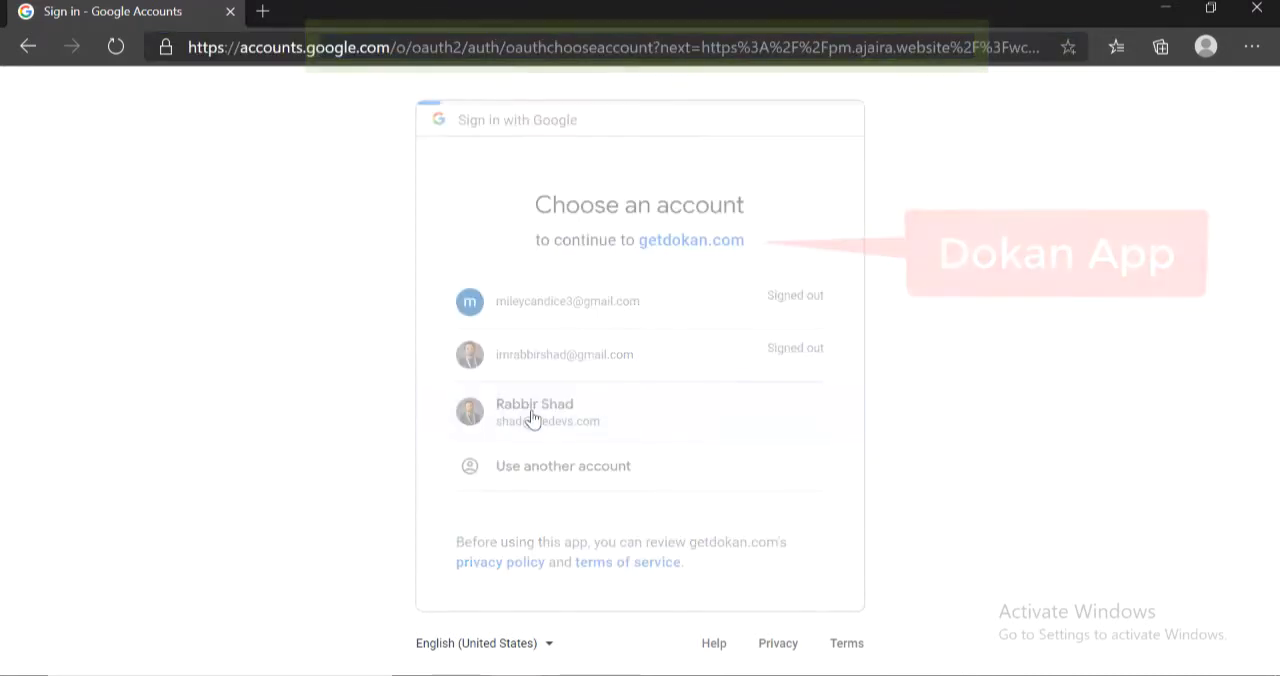
left_click(534, 411)
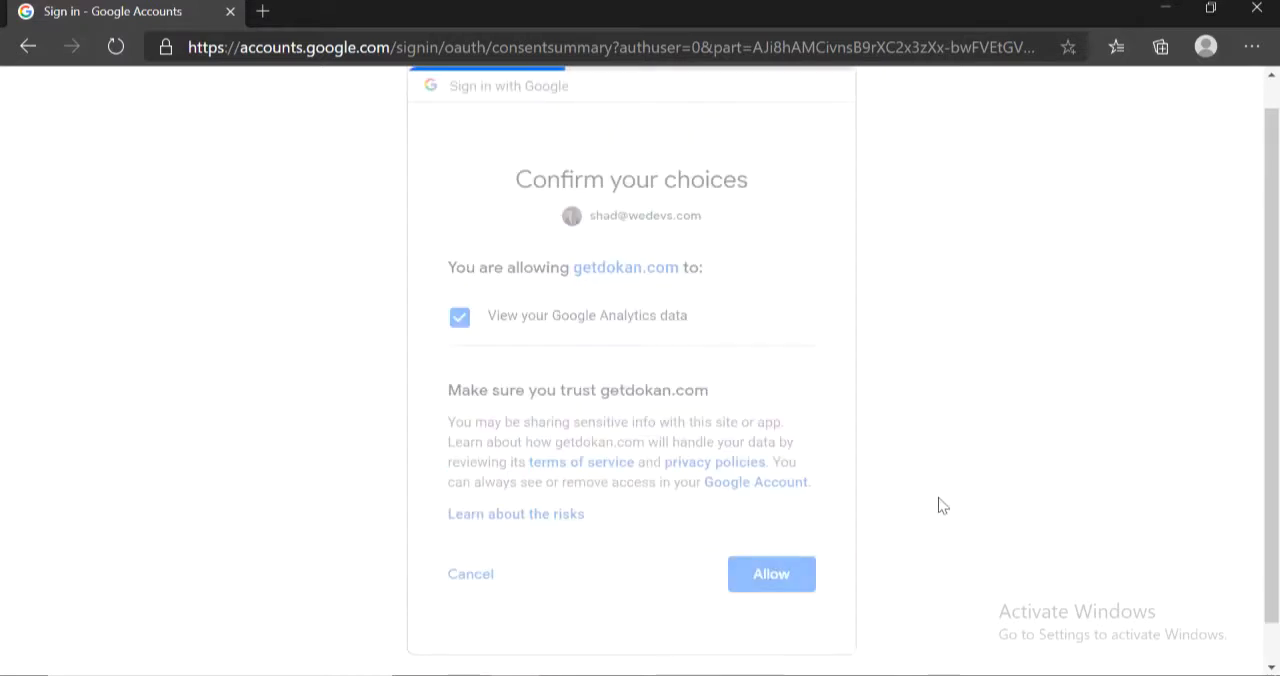
left_click(771, 574)
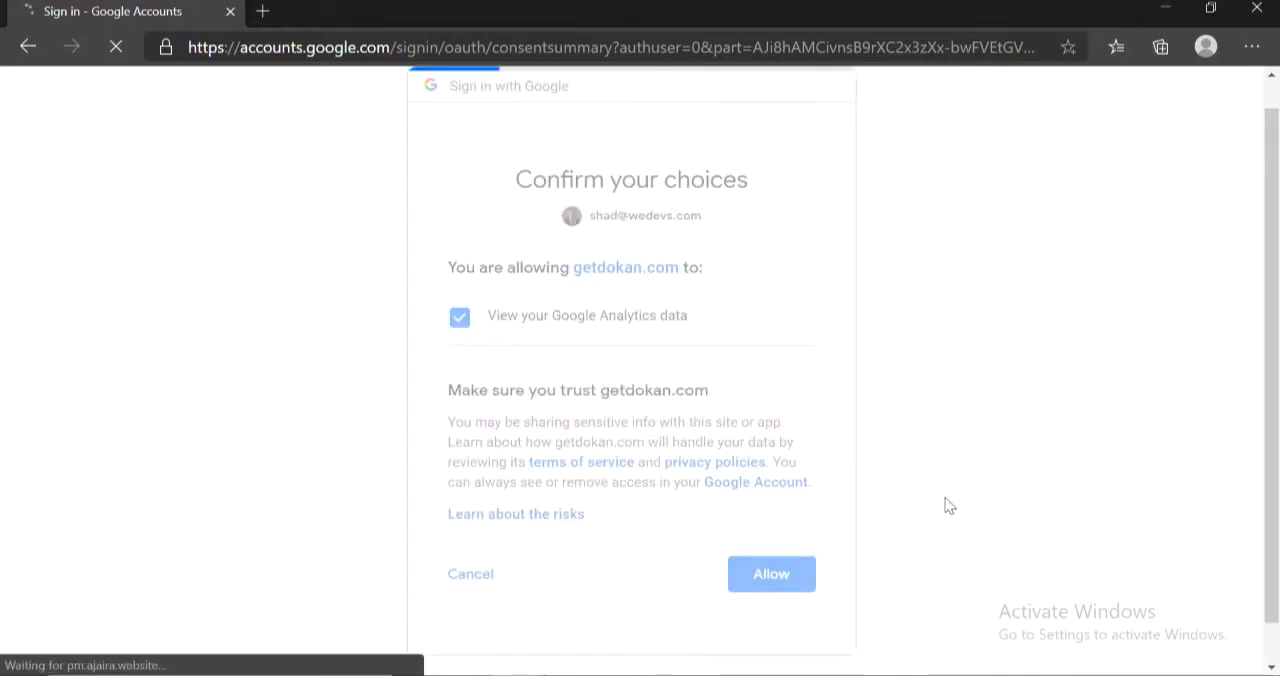
left_click(771, 574)
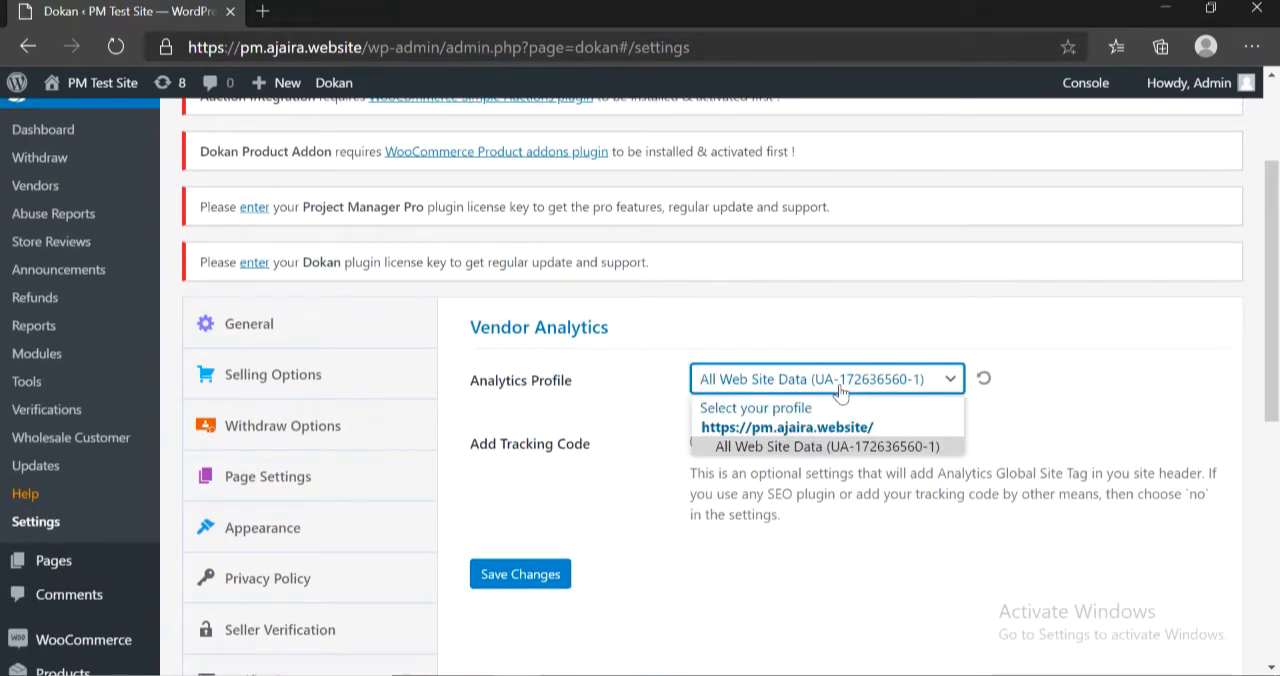
Step: Choose the All Web Site Data profile with tracking code on, and save
left_click(826, 446)
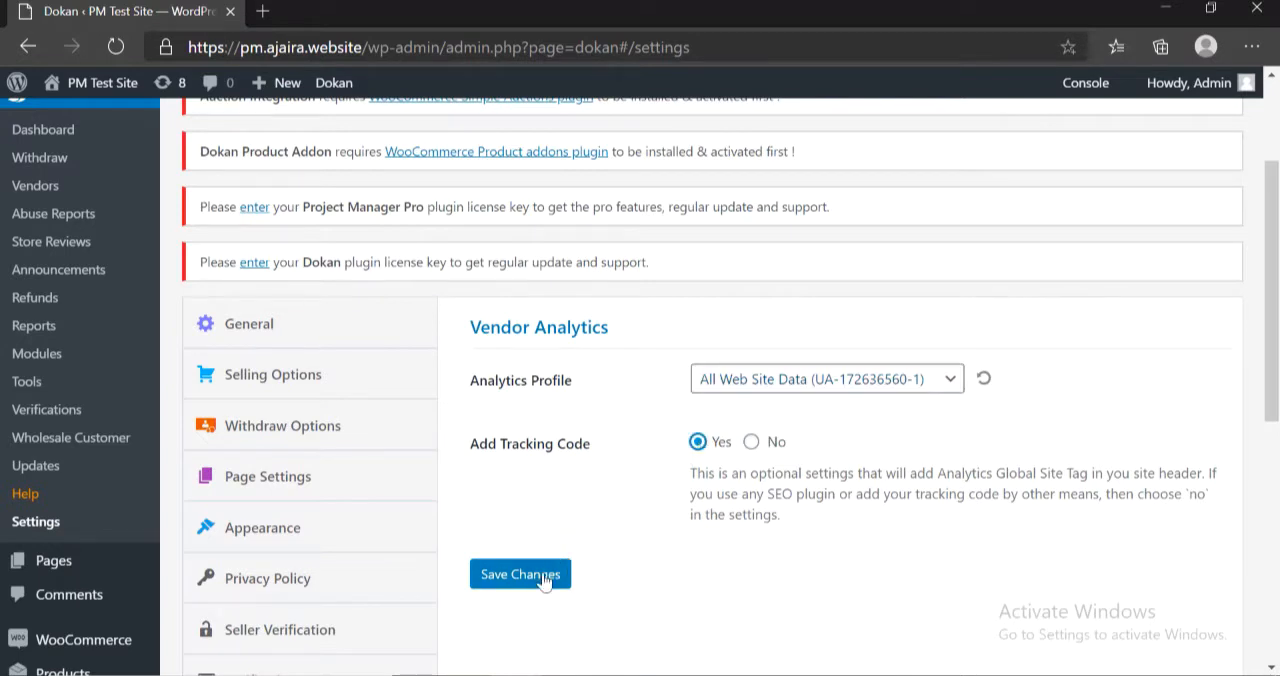
left_click(520, 573)
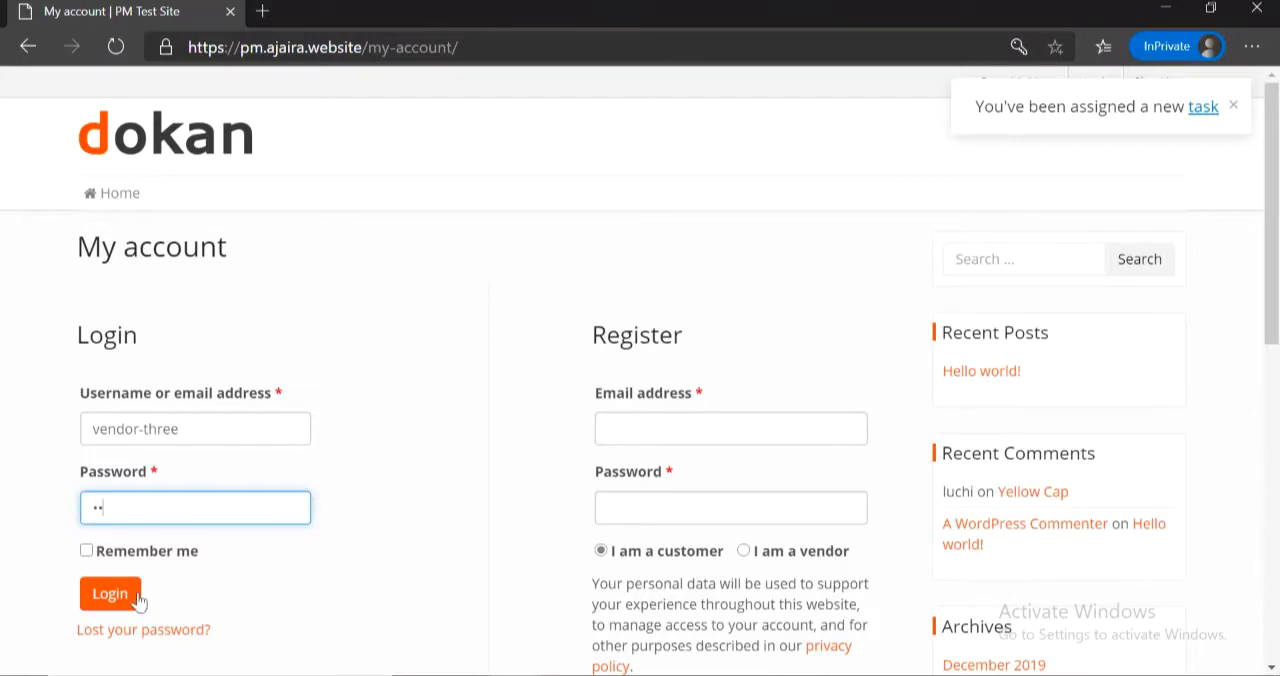
Step: Log in as the vendor and open the dashboard's Analytics page
left_click(110, 594)
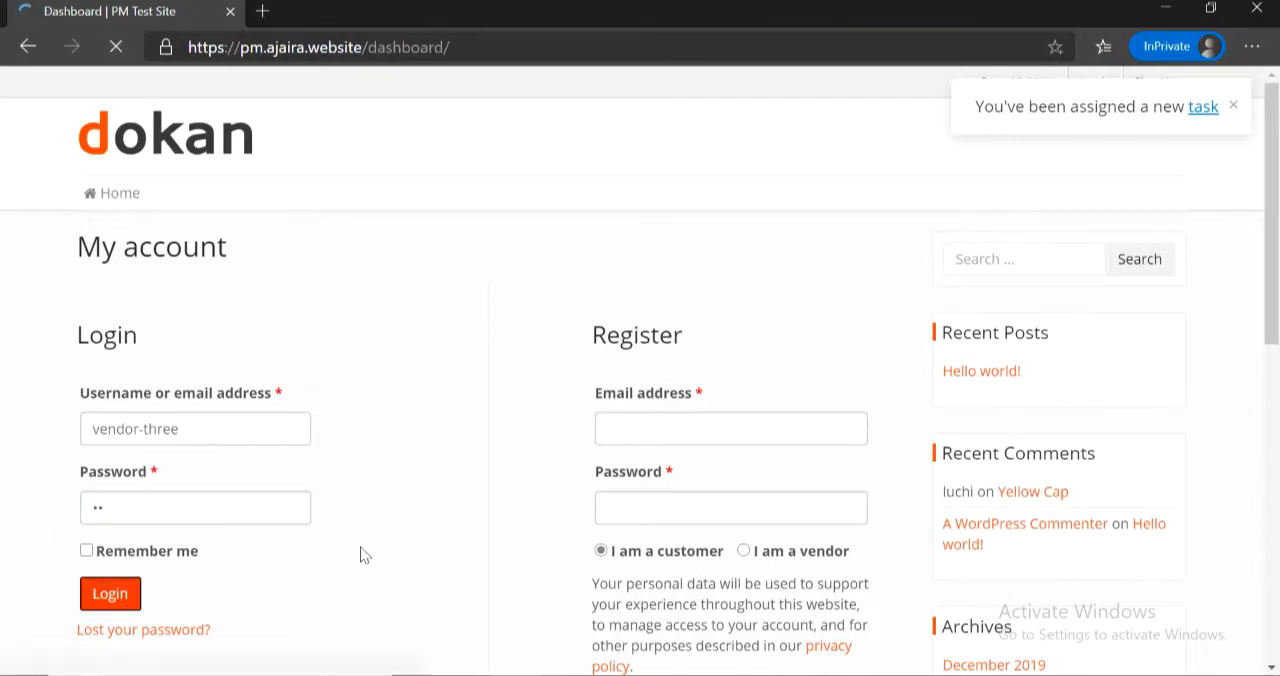
left_click(110, 593)
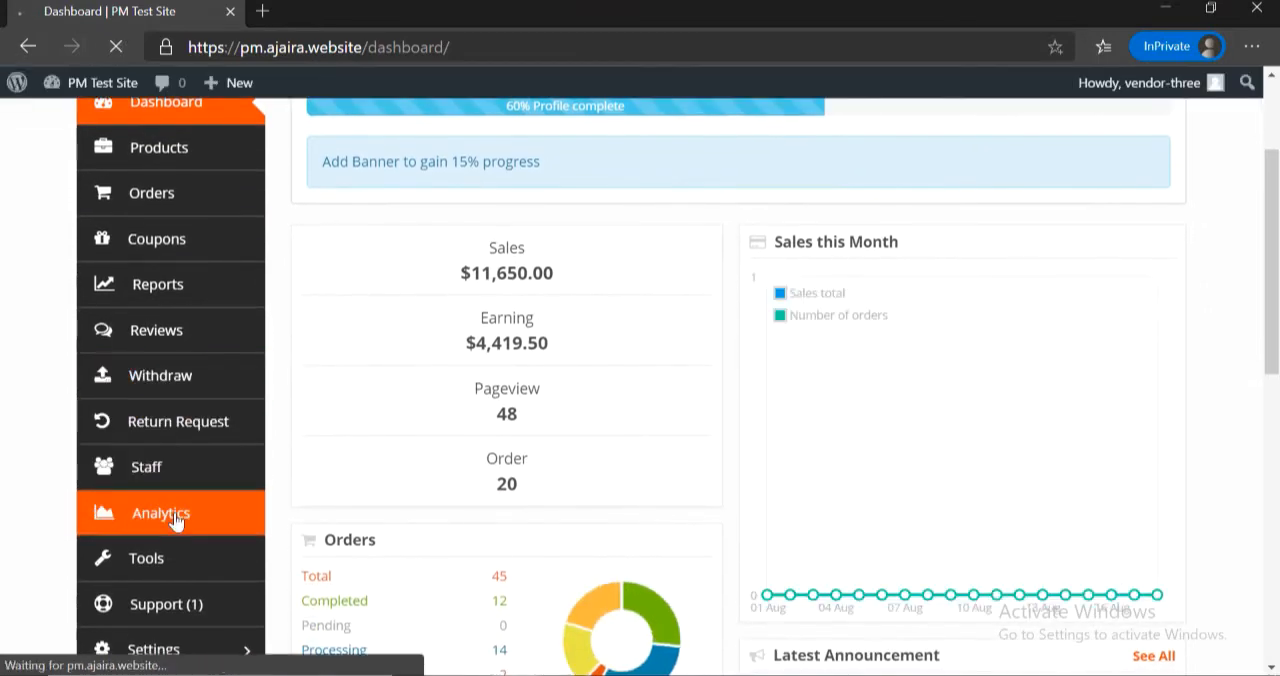
left_click(160, 513)
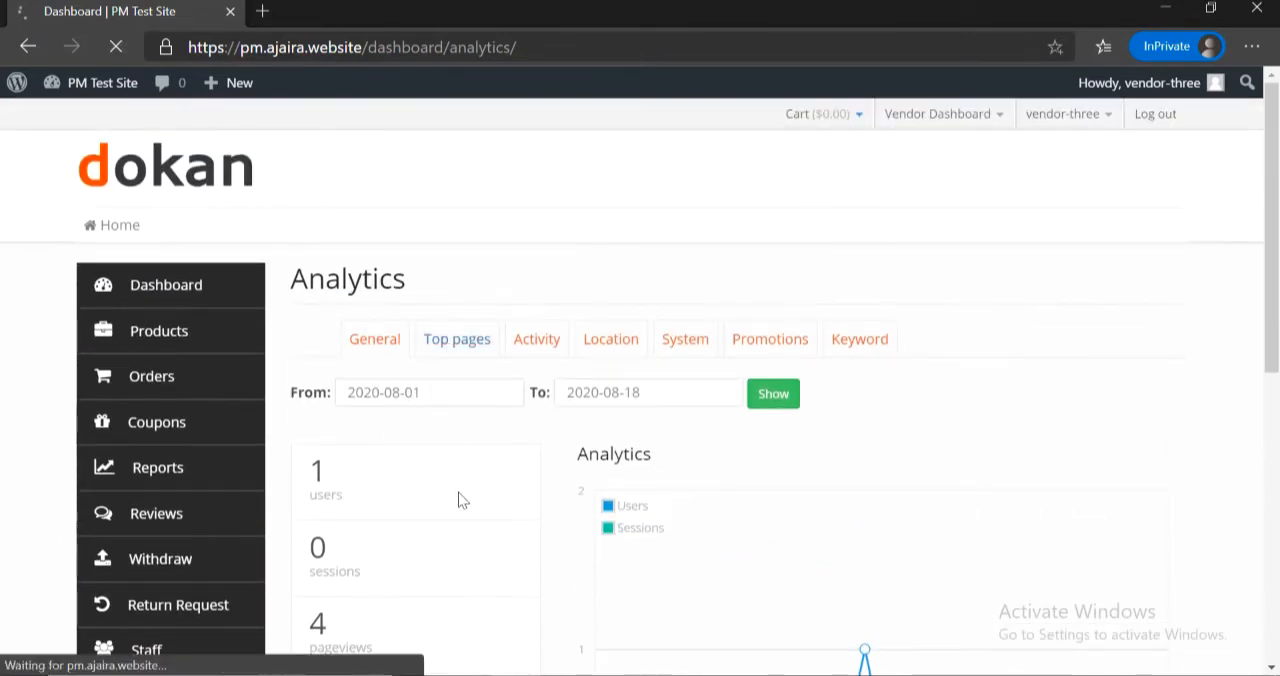
Step: View the Top pages, Activity and Location analytics reports
left_click(456, 338)
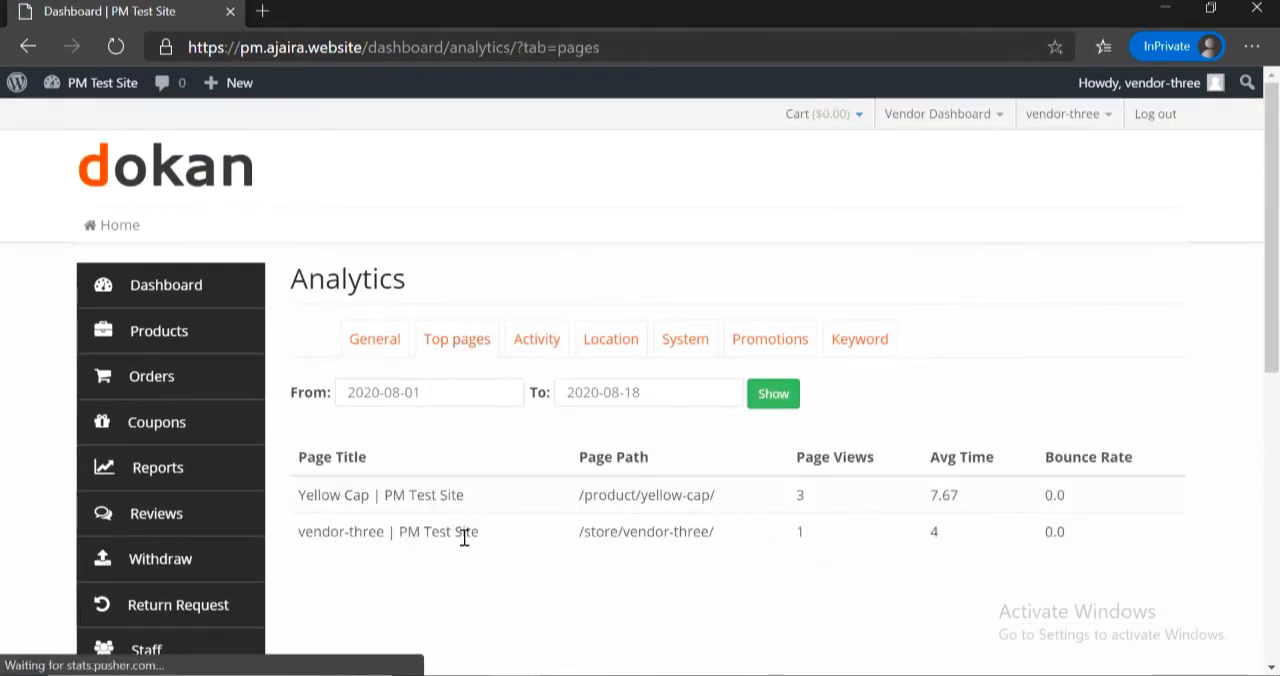
left_click(536, 338)
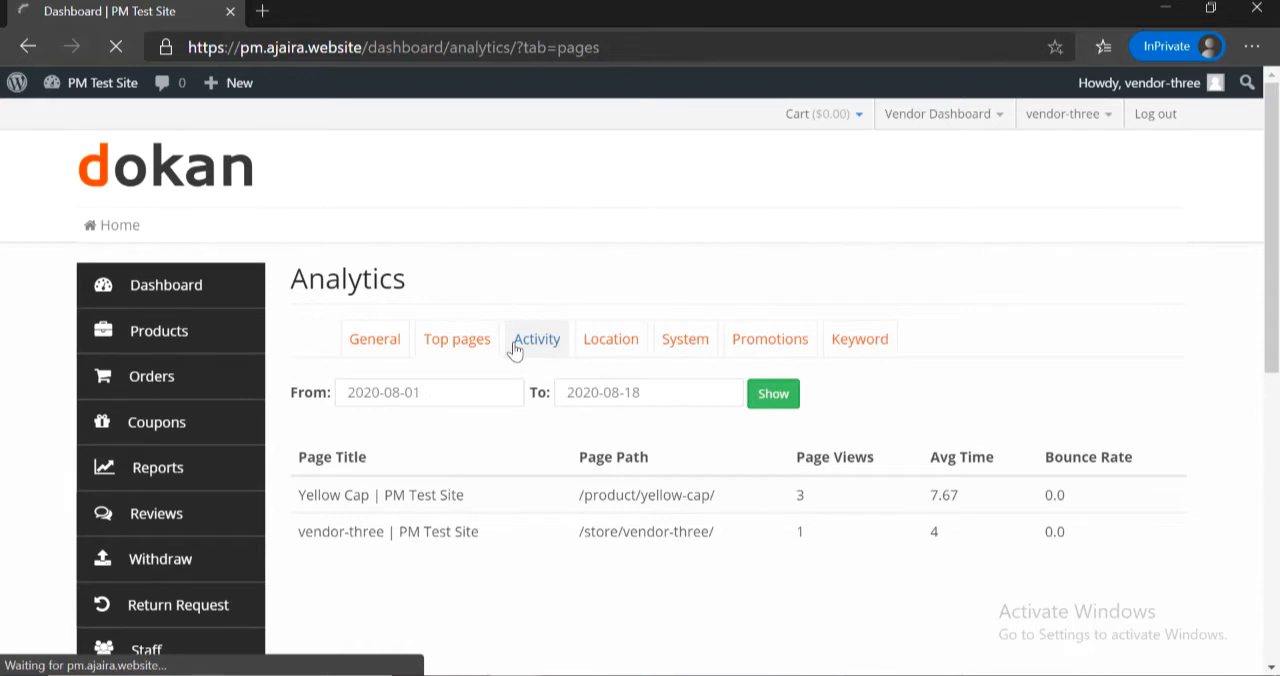
left_click(610, 338)
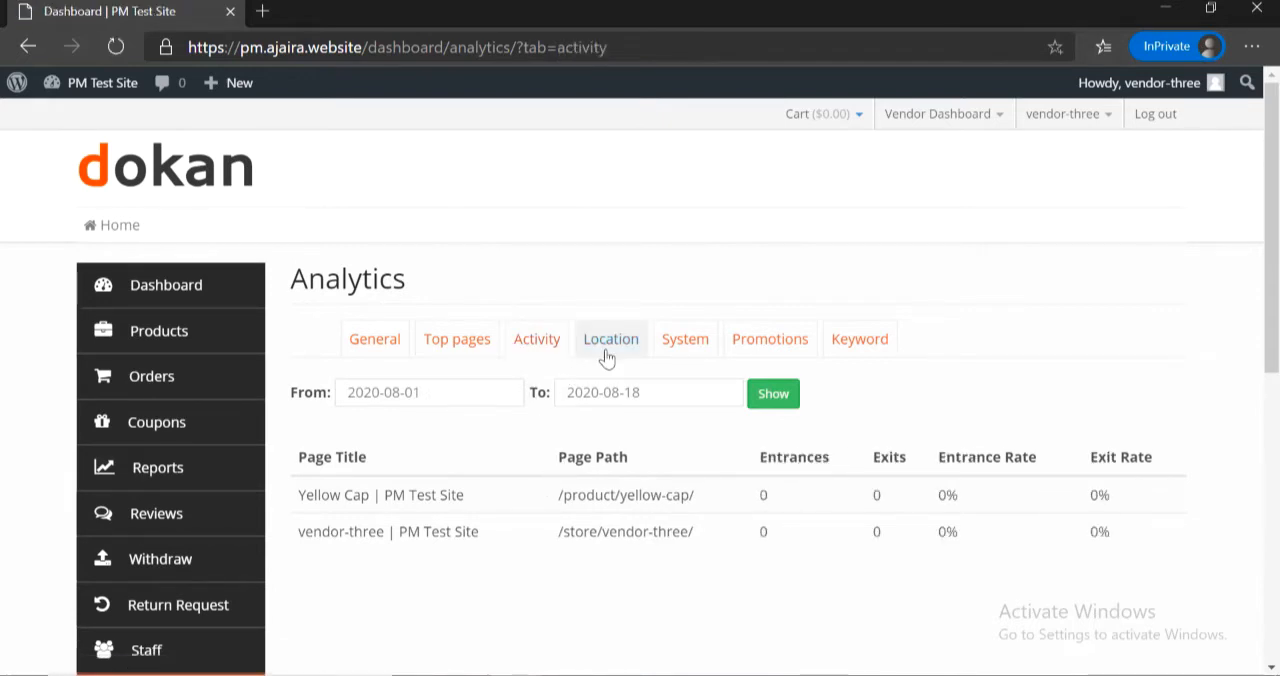
left_click(610, 338)
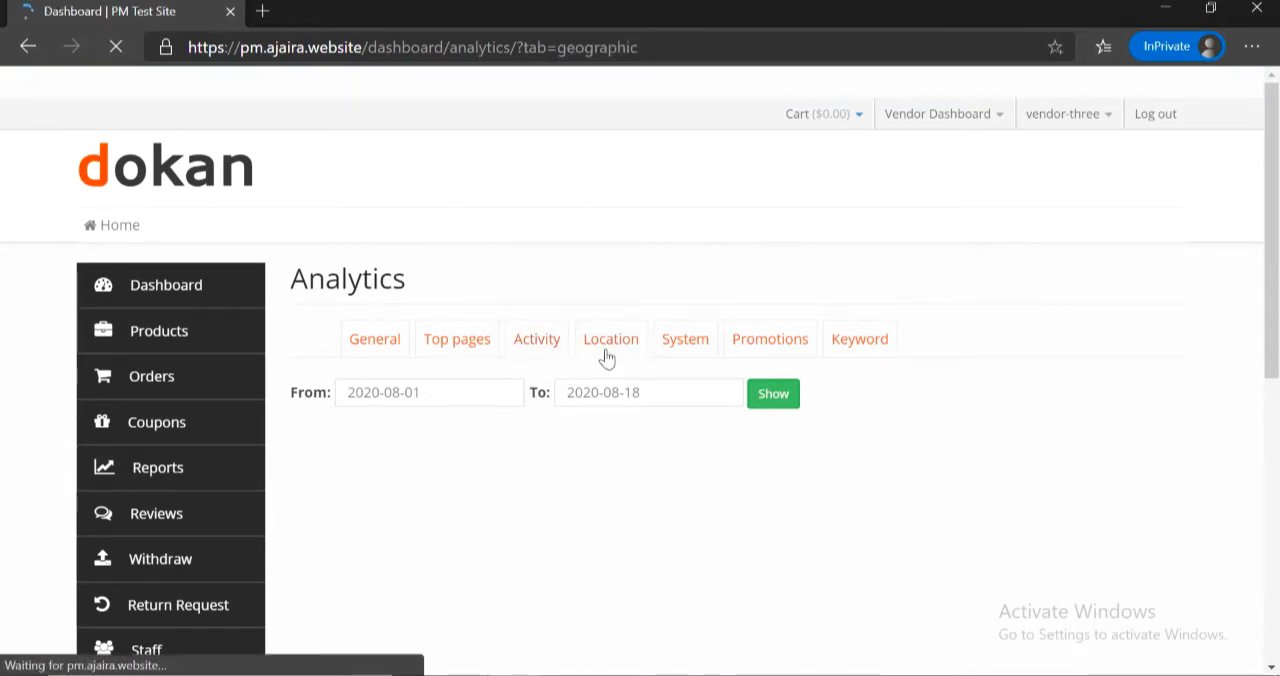
left_click(610, 338)
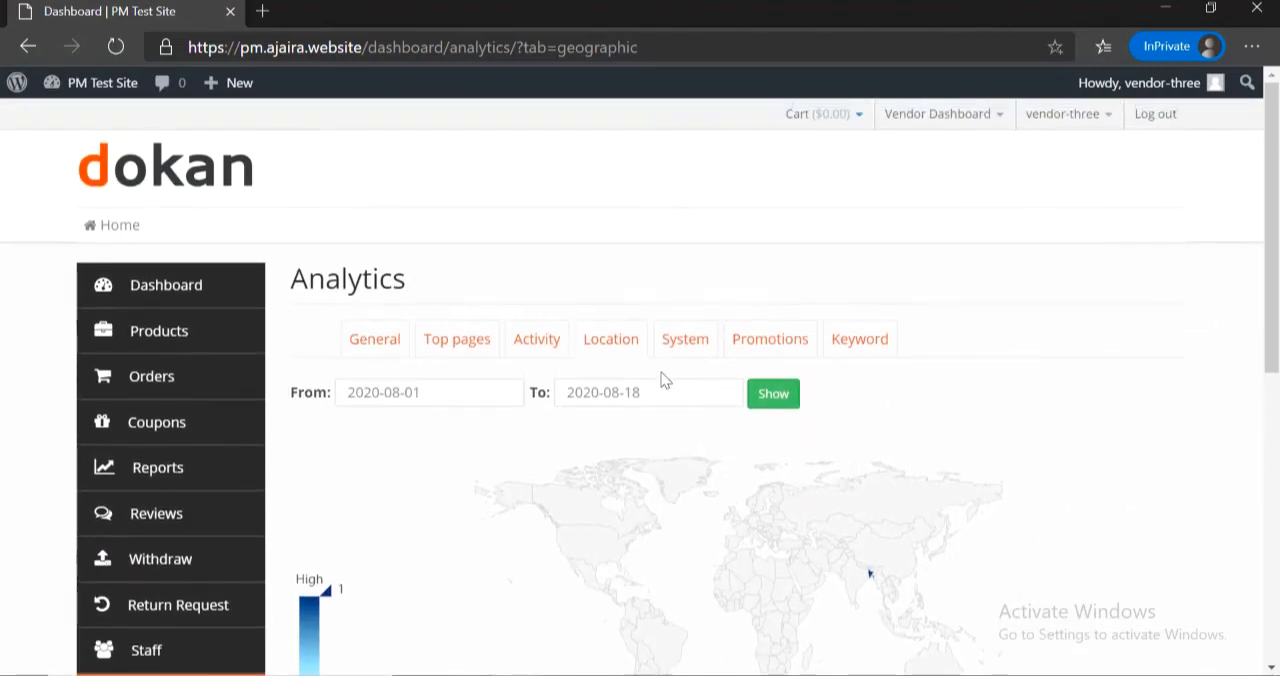
Step: View the System, Promotions and Keyword analytics reports
left_click(685, 338)
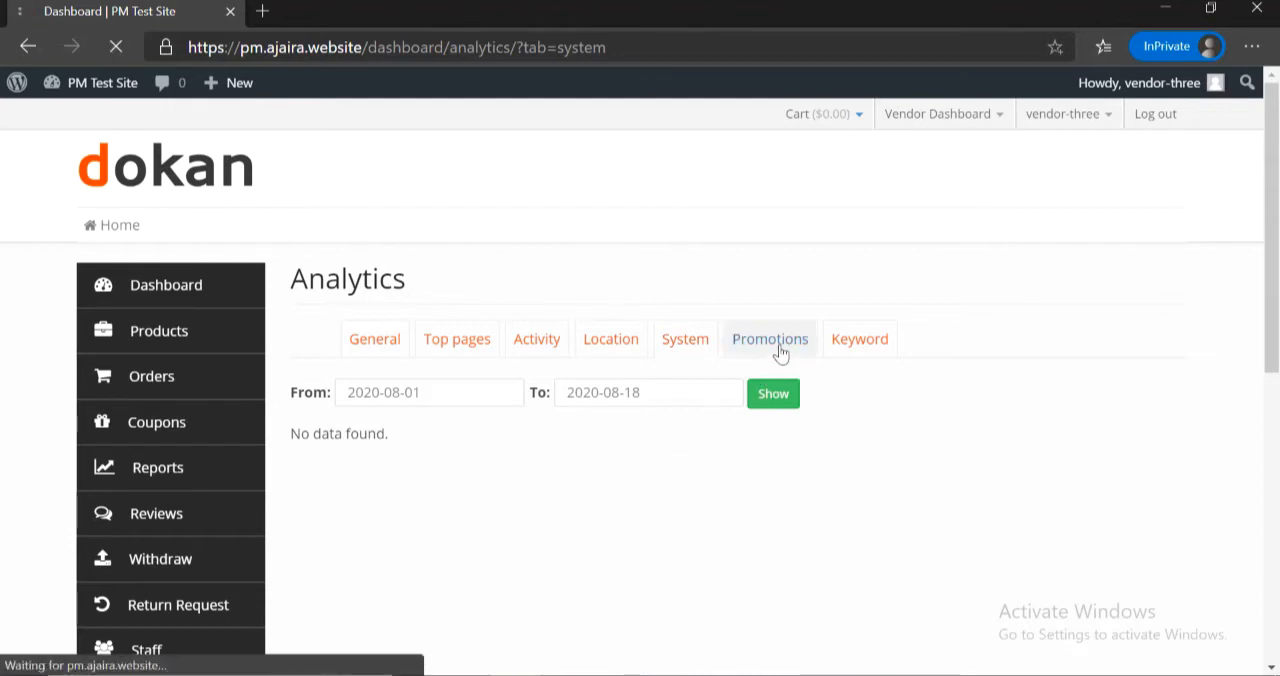
left_click(769, 338)
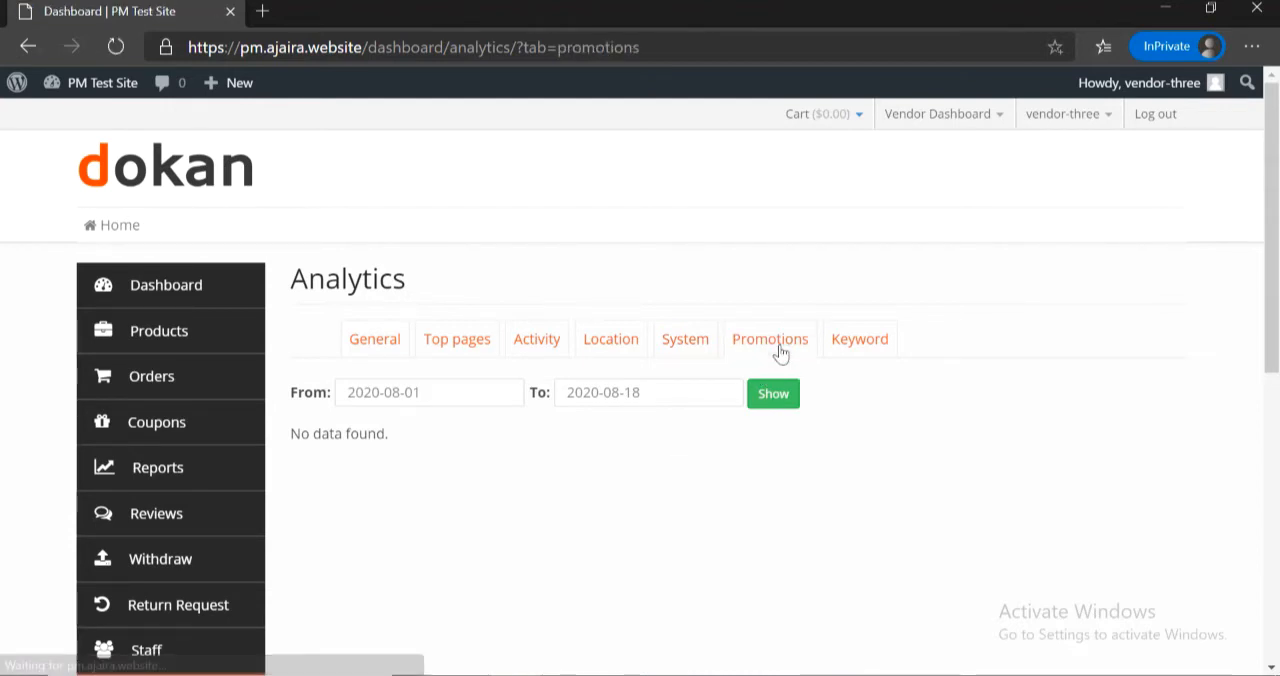
left_click(859, 338)
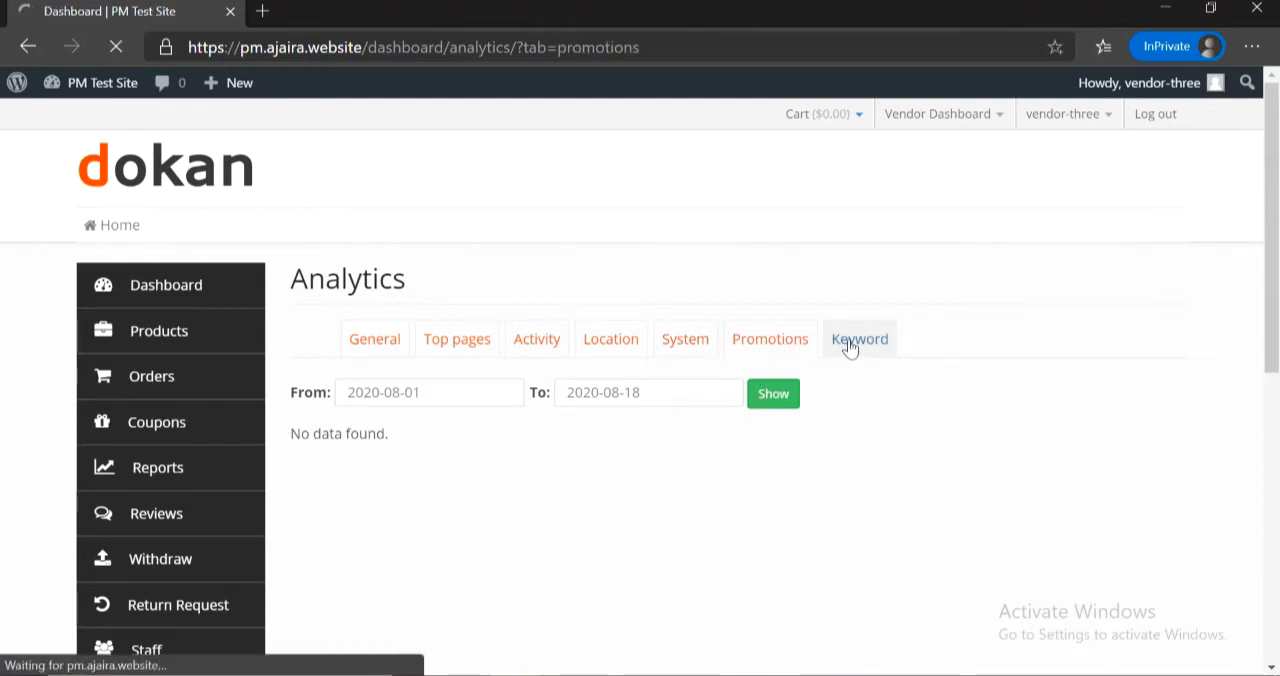
left_click(859, 338)
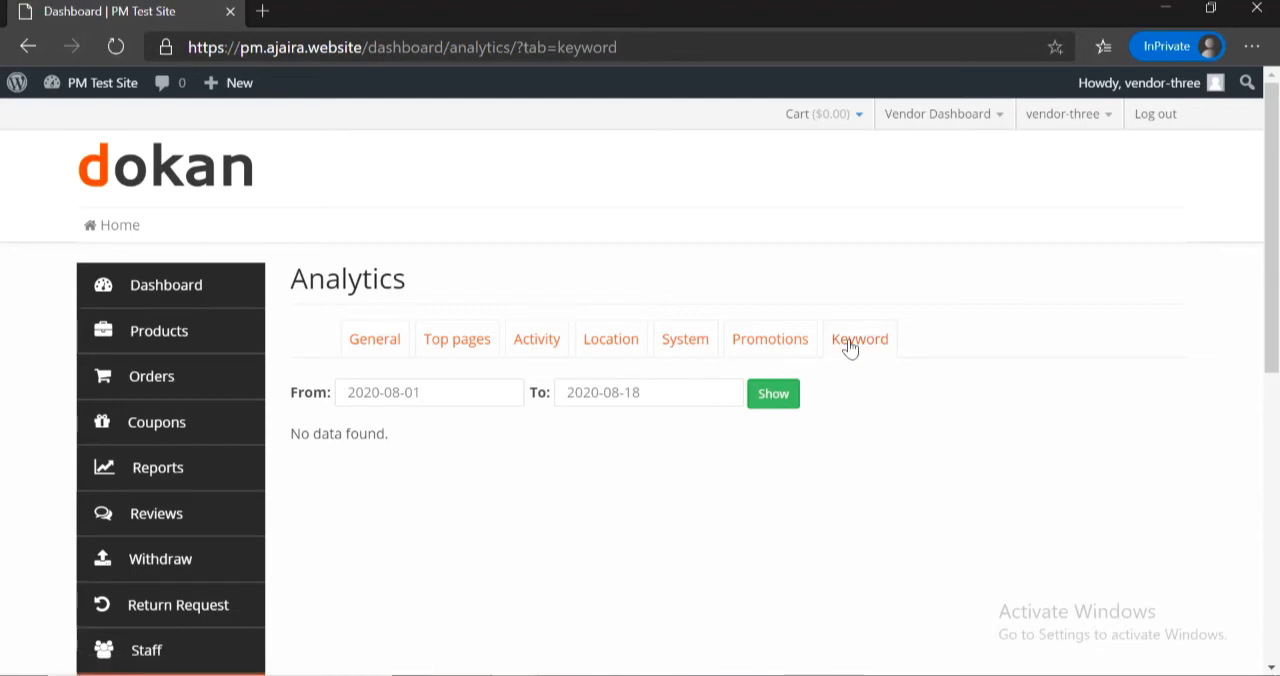